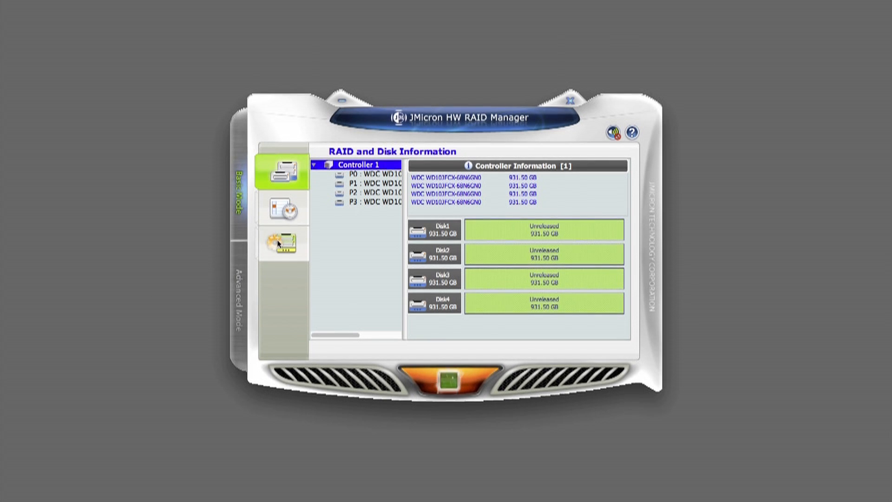
Create a 1862.94 GB RAID 10 volume from the four 931 GB disks, deleting previous volumes.
click(283, 243)
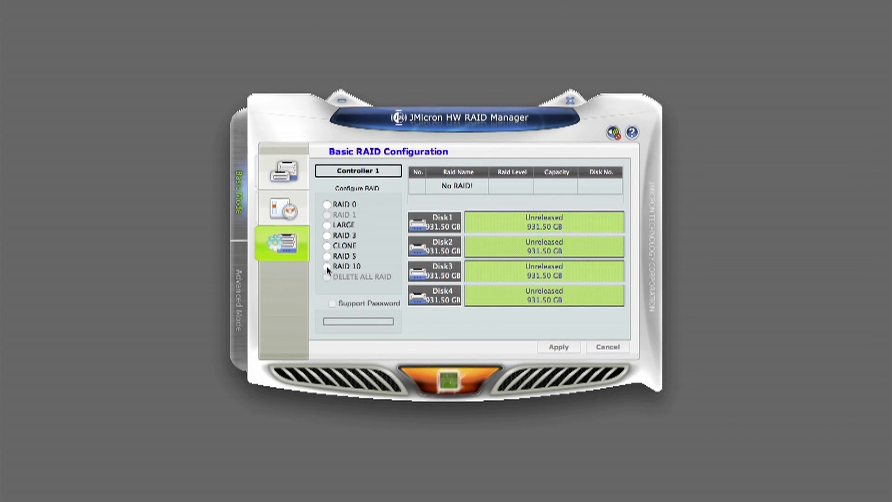
click(327, 266)
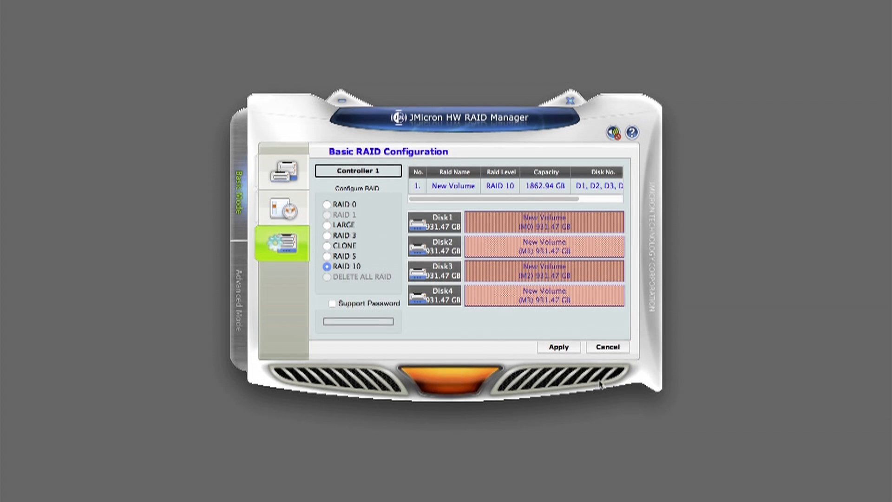
mouse_move(559, 346)
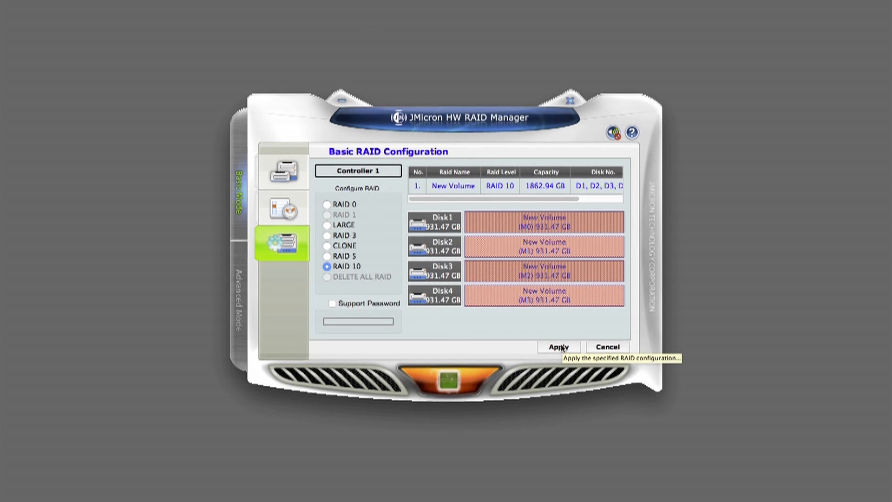
click(559, 347)
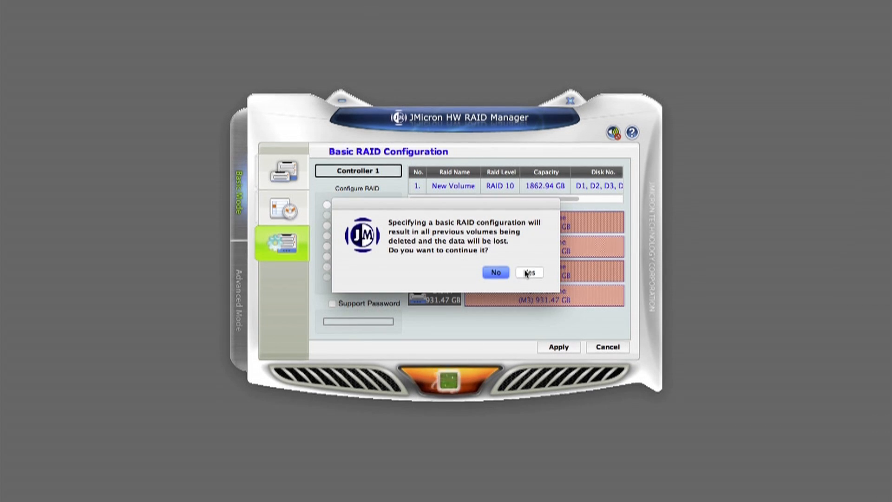
click(529, 273)
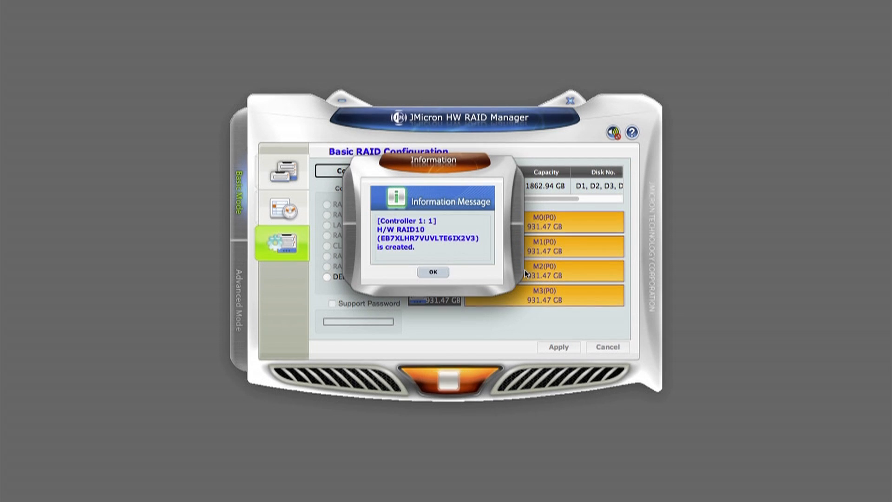
click(432, 272)
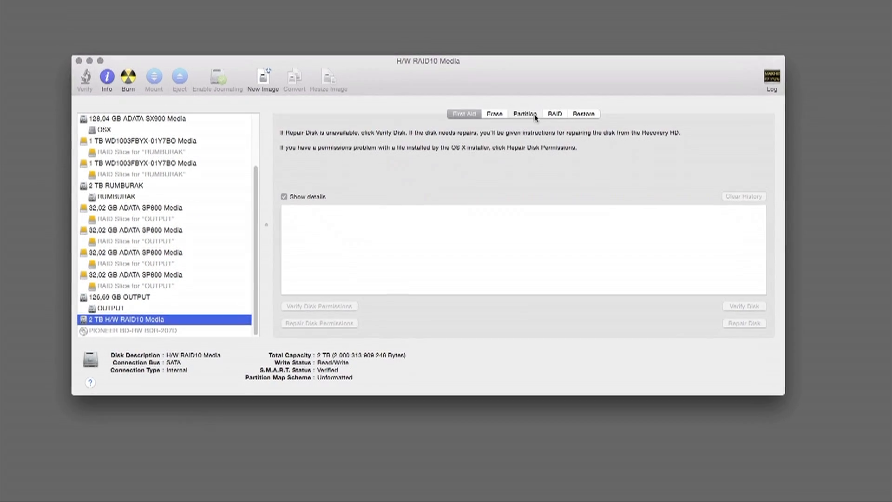
Select the 2 TB H/W RAID10 Media and begin partitioning it as one Mac OS Extended (Journaled) volume.
click(524, 113)
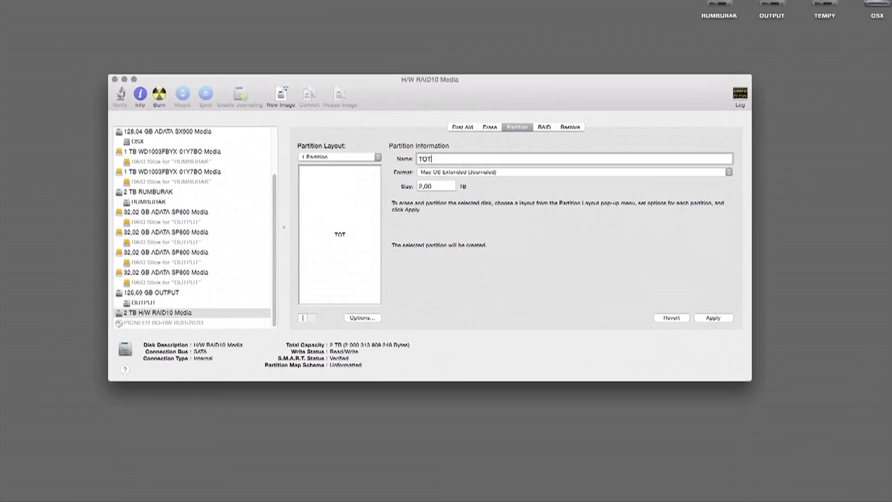